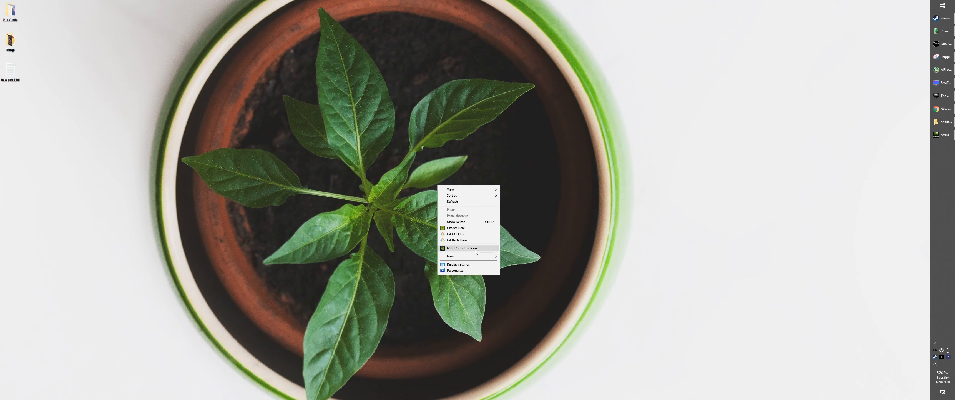
Launch NVIDIA Control Panel from the desktop and show Manage 3D Settings with Vertical sync On
left_click(462, 249)
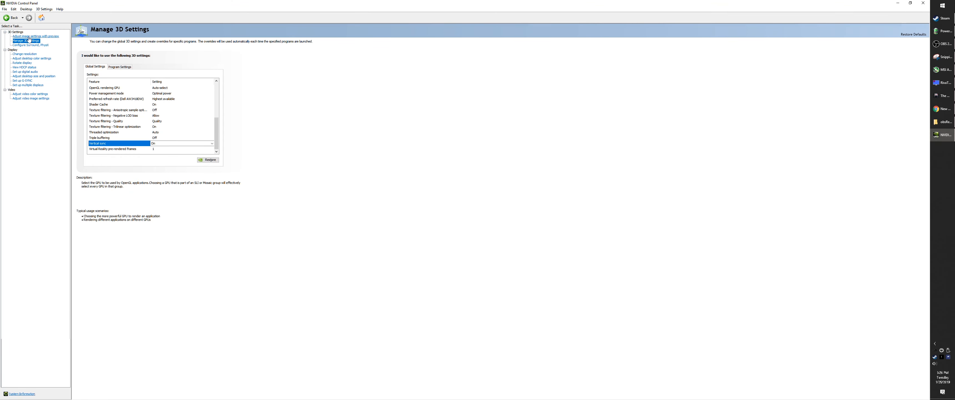
left_click(29, 45)
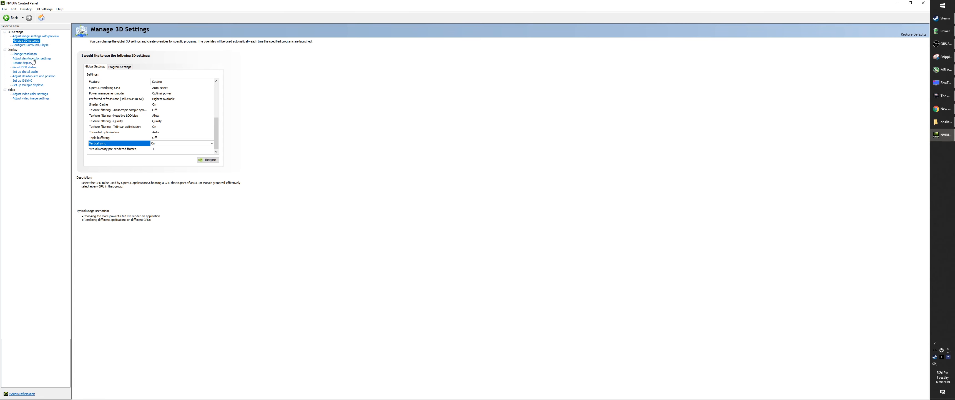
left_click(21, 80)
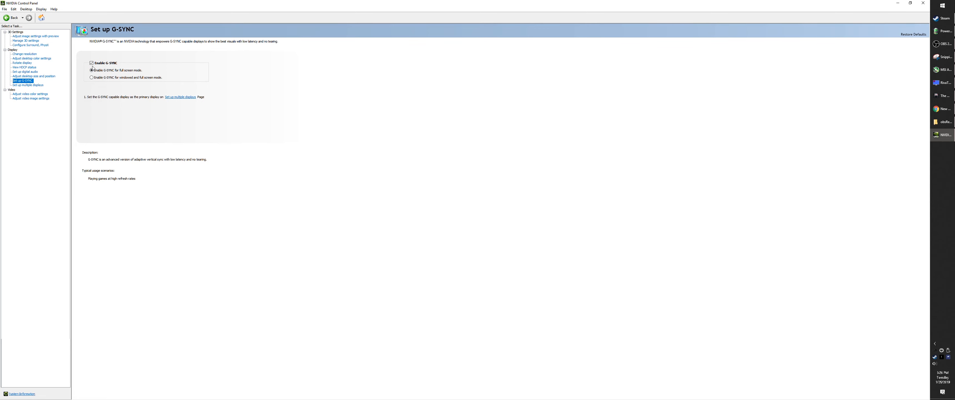
left_click(29, 40)
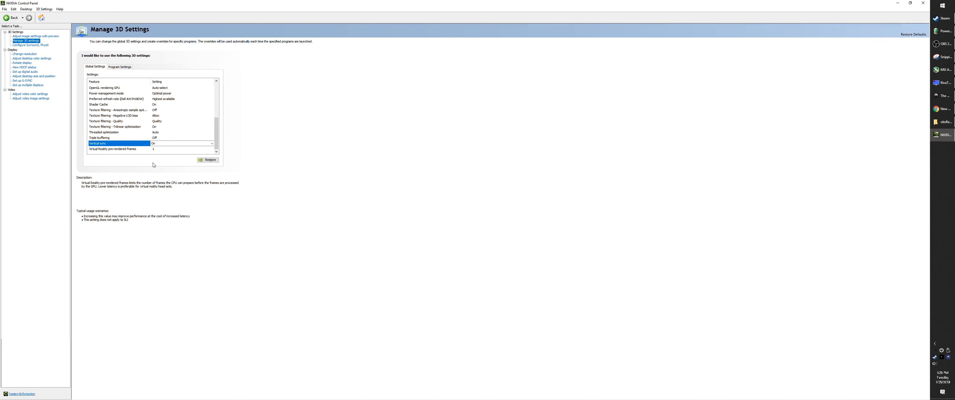
left_click(122, 138)
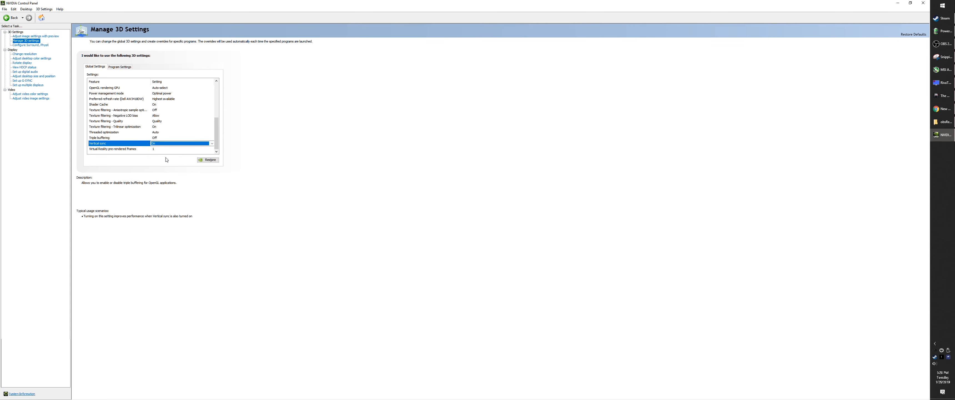
mouse_move(671, 147)
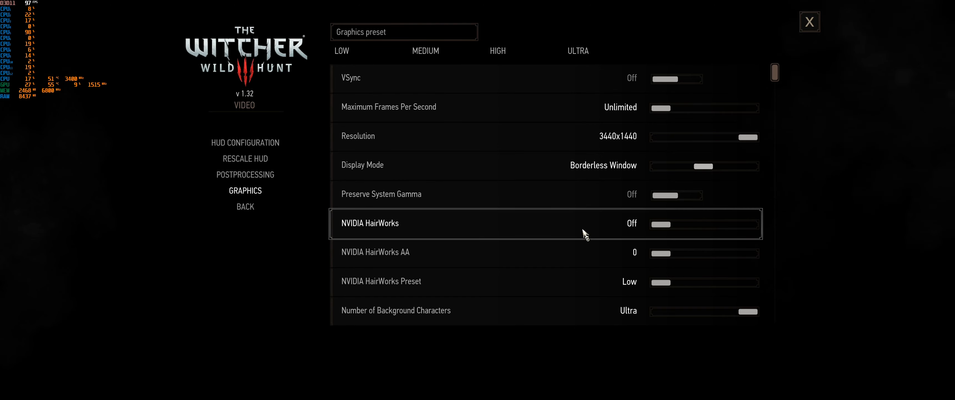
mouse_move(605, 168)
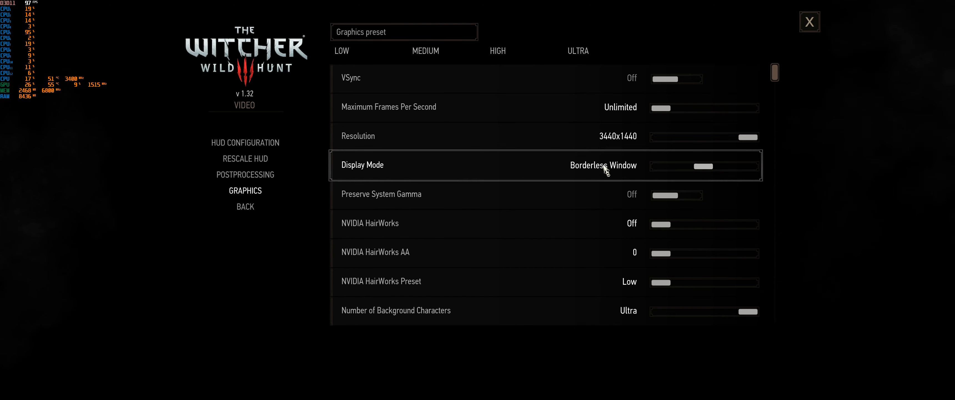
mouse_move(646, 57)
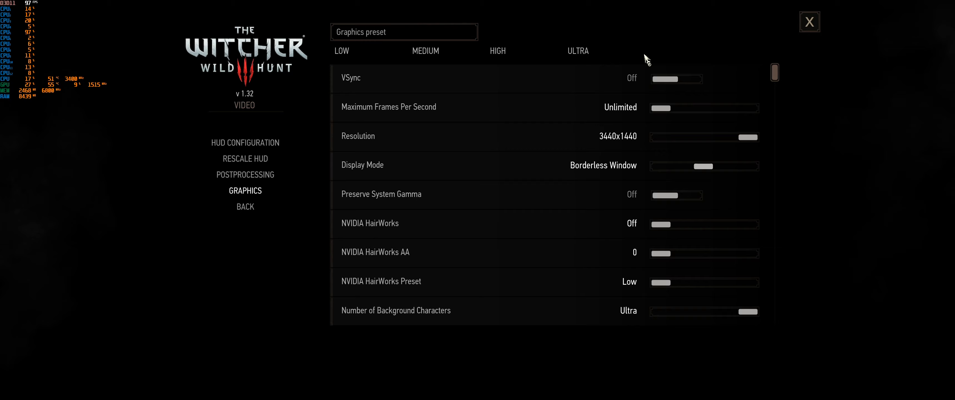
mouse_move(419, 106)
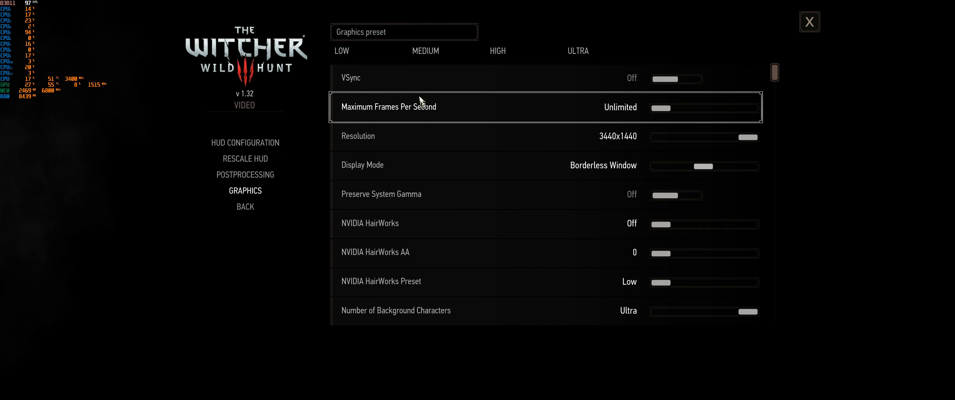
Select Maximum Frames Per Second in the Witcher 3 graphics menu, confirming Unlimited with VSync Off
left_click(244, 206)
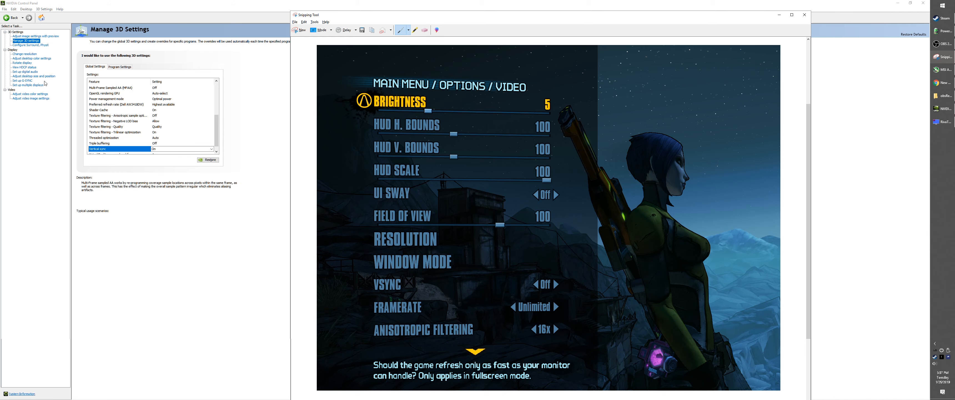
Show the Set up G-SYNC page with Enable G-SYNC for full screen mode selected
left_click(21, 79)
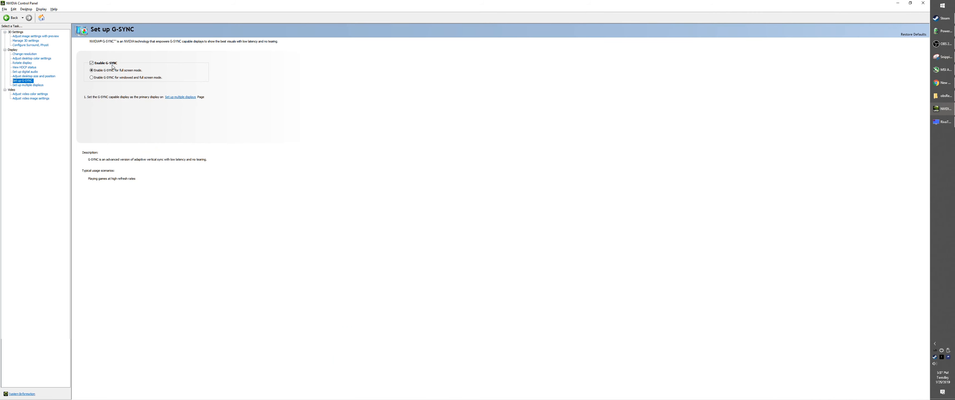
mouse_move(570, 136)
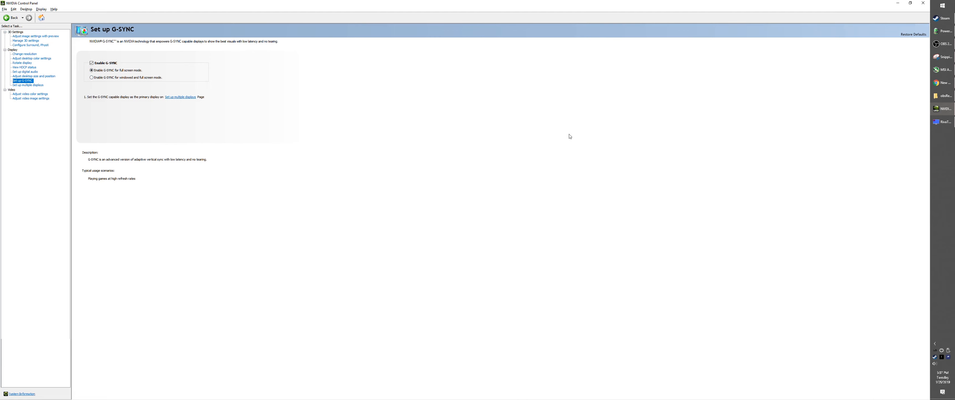
mouse_move(735, 121)
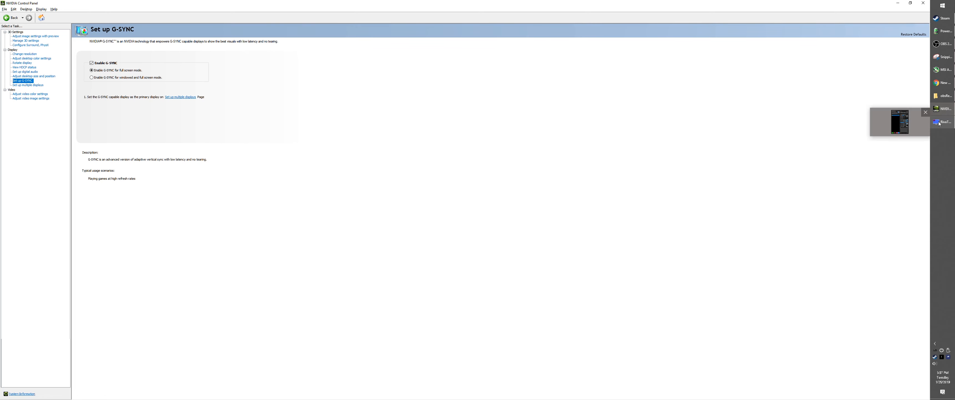
mouse_move(898, 121)
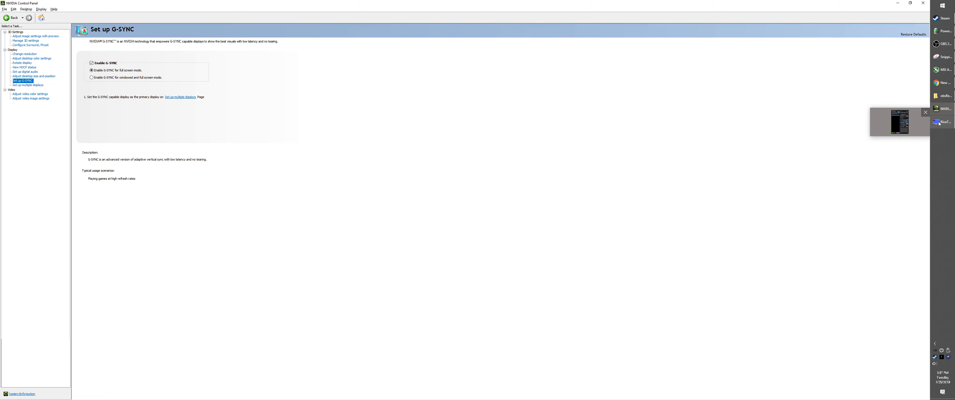
Bring up the RivaTuner Statistics Server window showing the Global profile's framerate limit
left_click(900, 121)
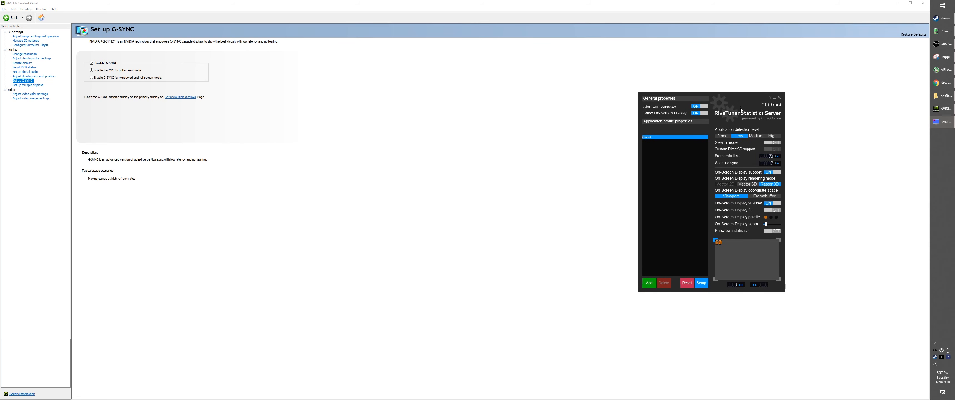
mouse_move(773, 162)
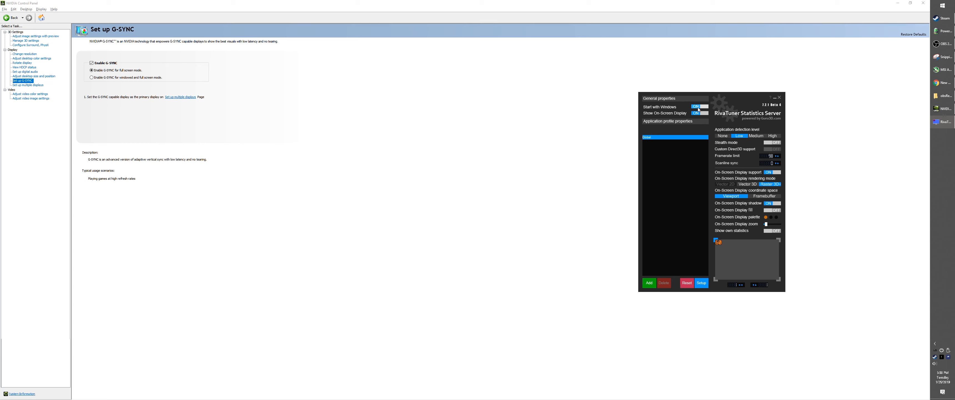
mouse_move(774, 124)
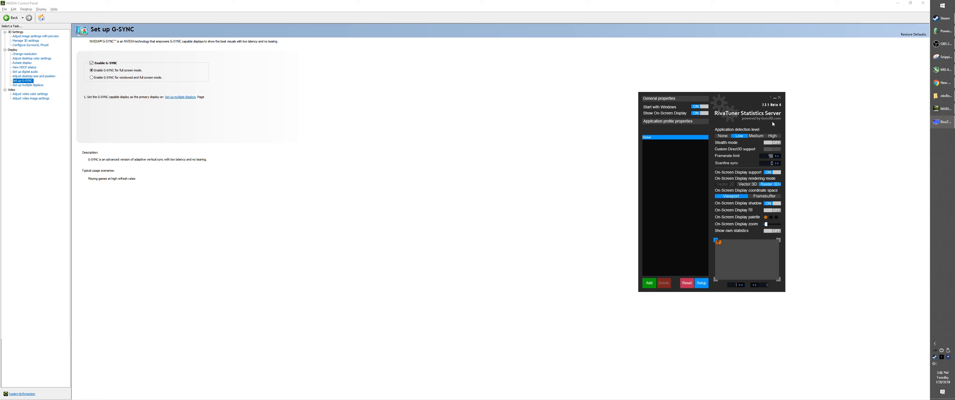
mouse_move(949, 70)
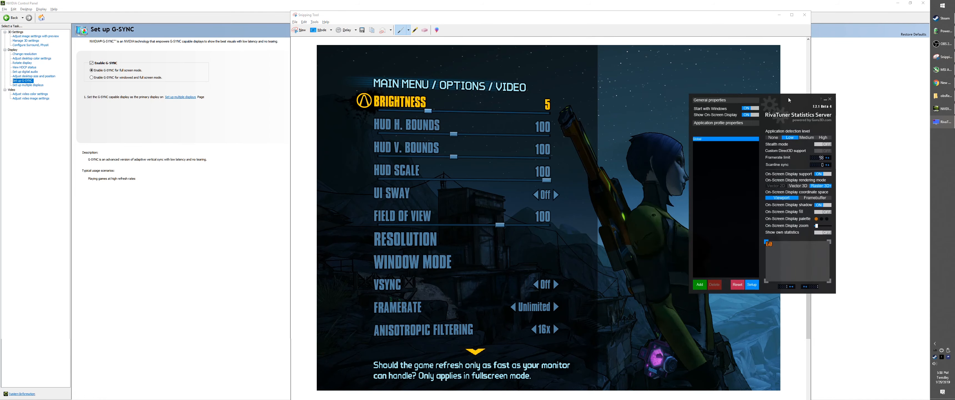
Move RivaTuner aside and bring the Snipping Tool screenshot showing VSync Off, framerate Unlimited forward
left_click_drag(790, 100, 810, 95)
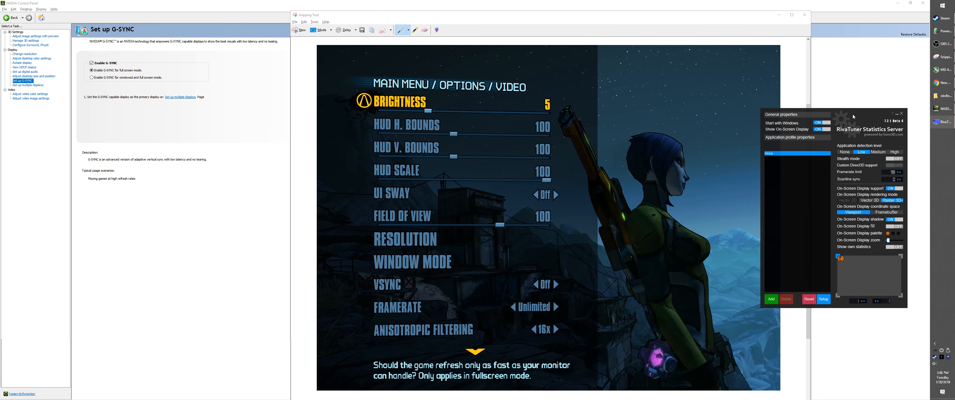
mouse_move(614, 35)
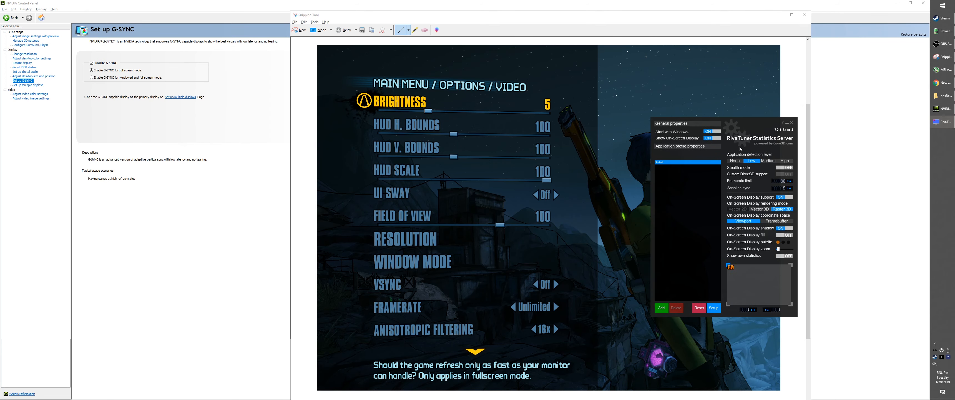
mouse_move(584, 23)
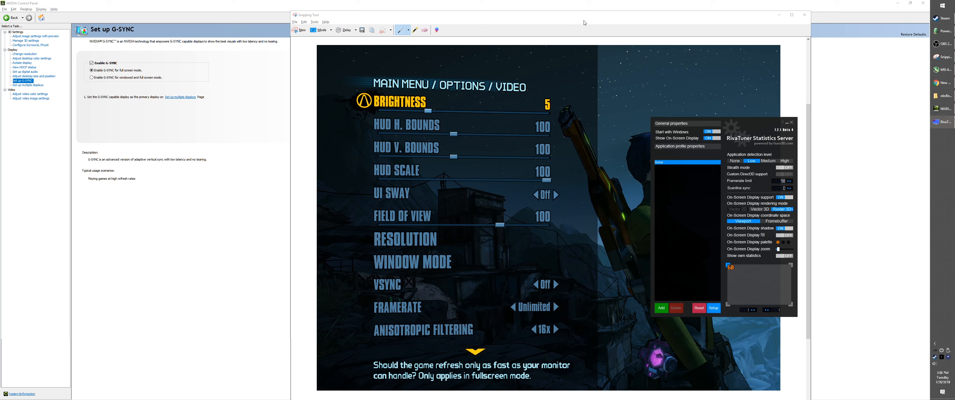
left_click(790, 123)
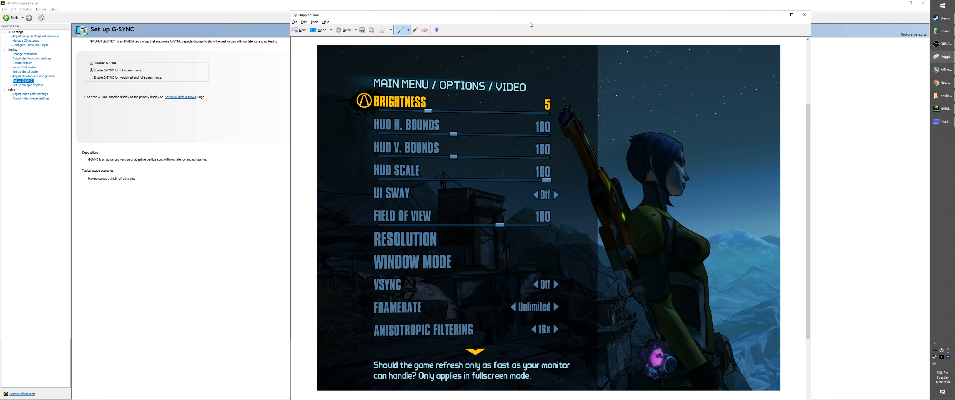